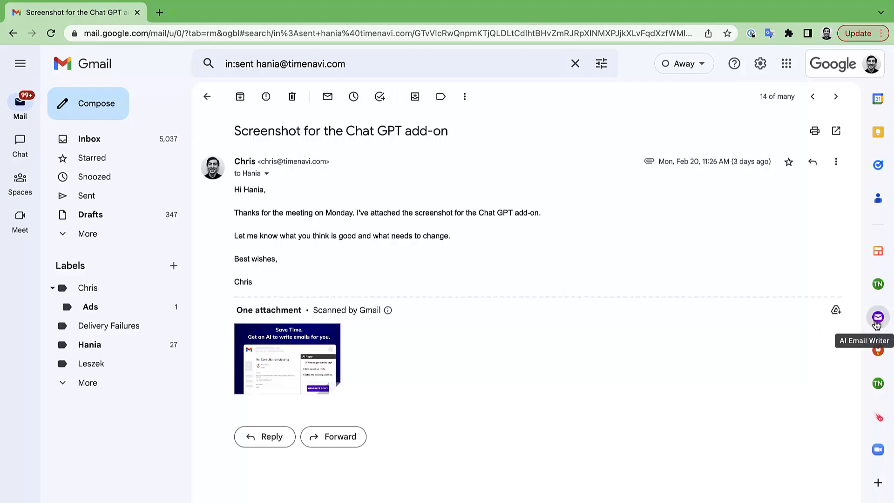
Ask AI Email Writer to draft a reply to Hania moving the meeting to Thursday and praising the add-on
left_click(877, 317)
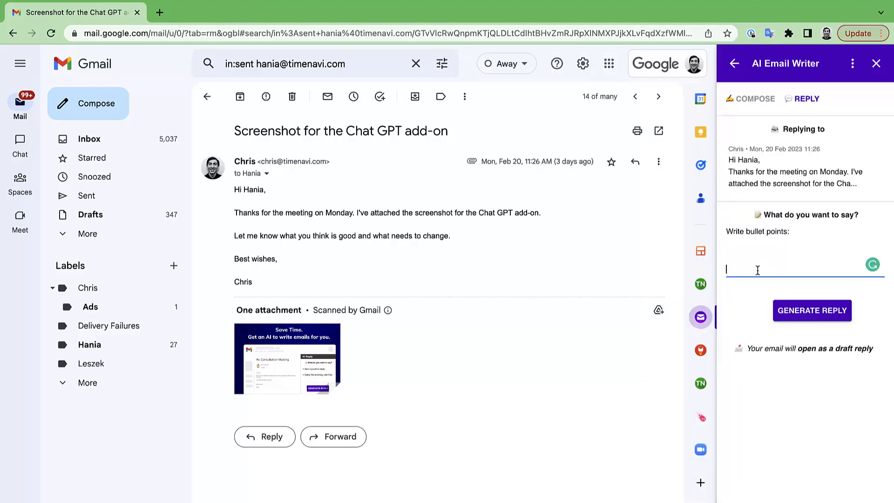
type("Tell Hania about how I'd like to push the meeting to Thursday.")
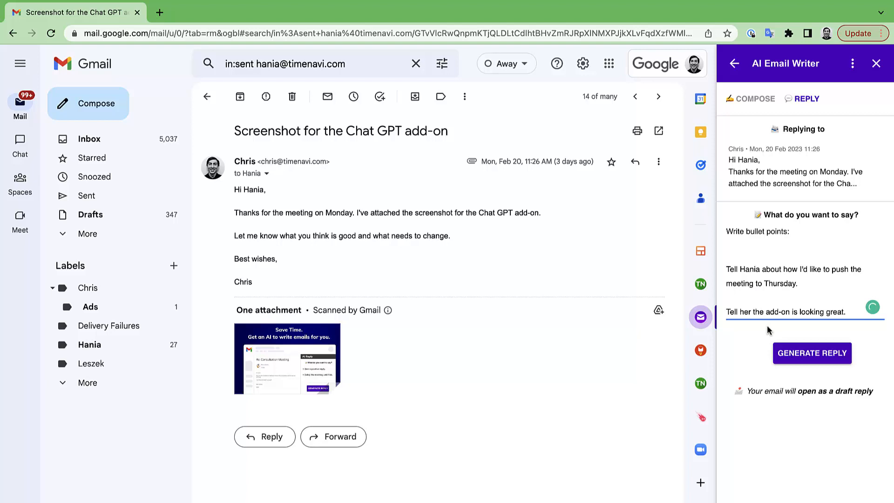
left_click(811, 352)
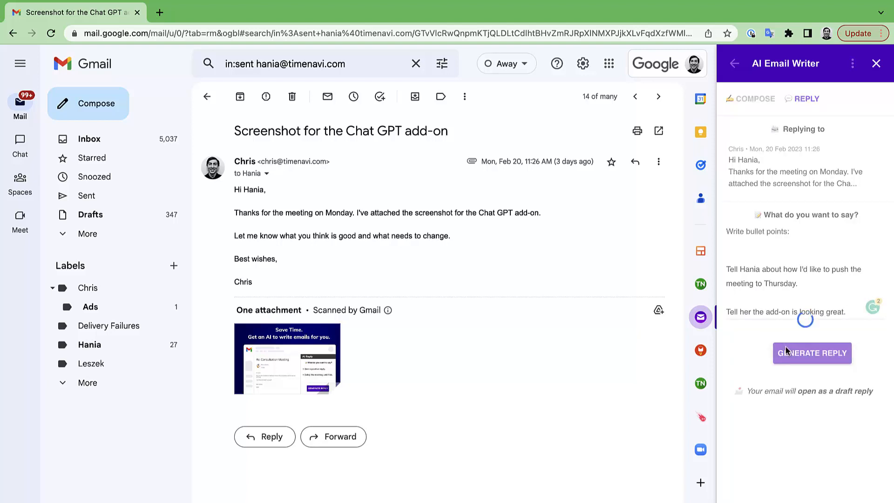
Let the reply generation finish, leaving the bullet-point field empty
left_click(811, 351)
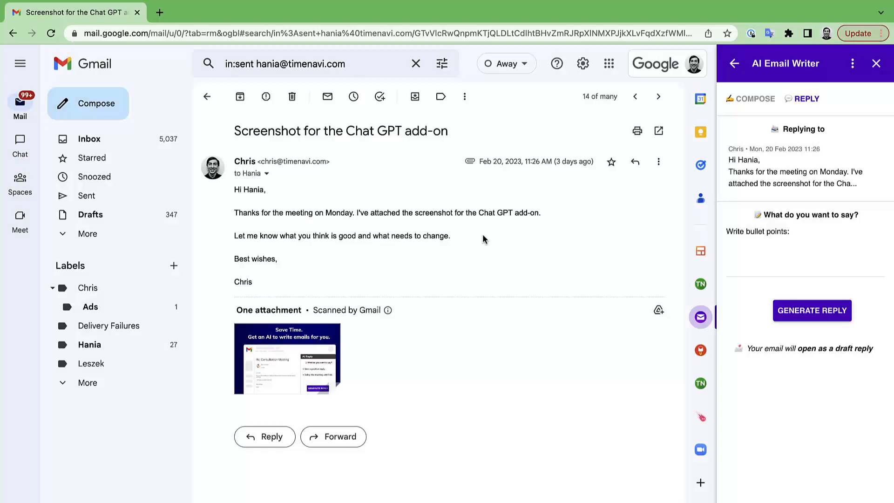
Write compose points for Joshua: meet in 2 weeks to update him about the marketing
left_click(755, 97)
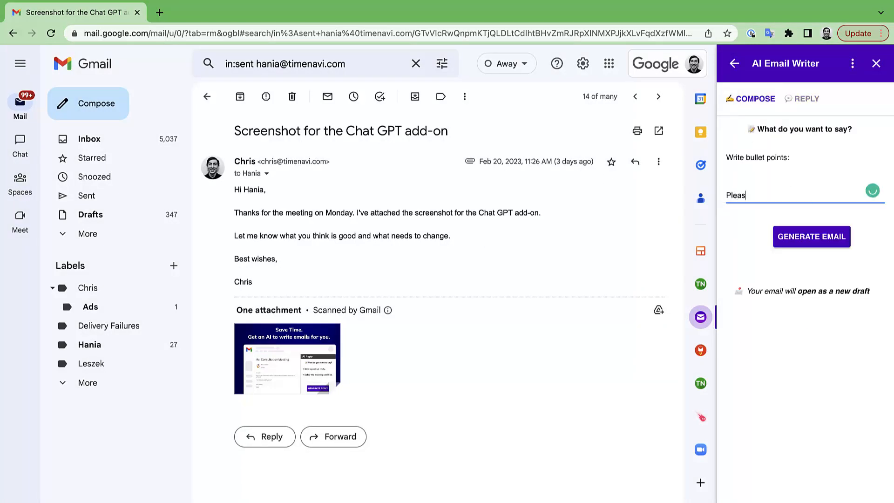
type("Please write an email to Joshua telling him that he is incredible at coding. Tell him")
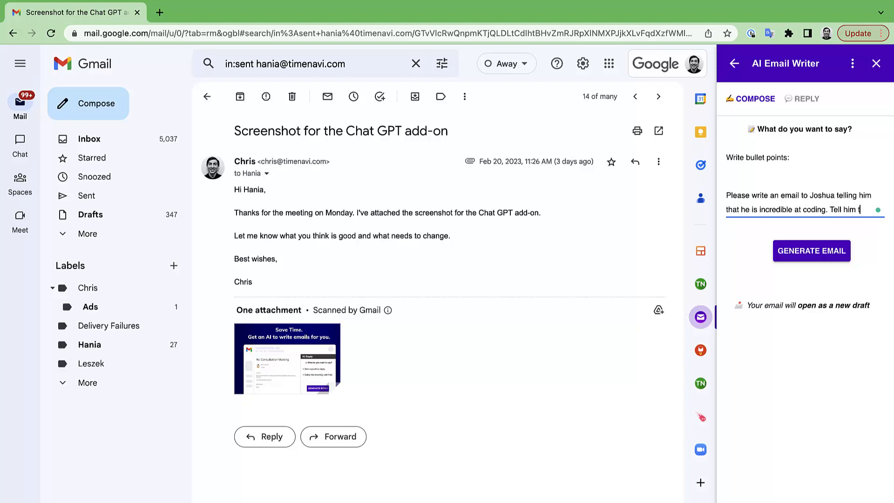
type("that I'd like to meet with him")
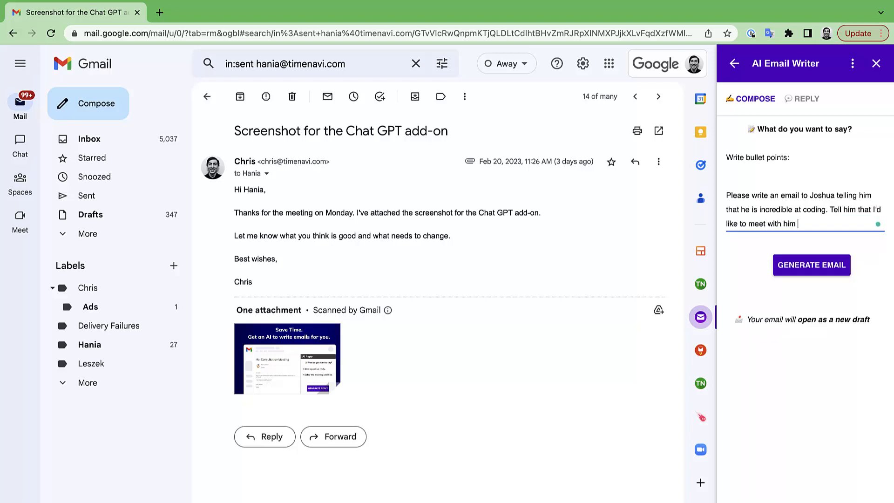
type("in 2 weeks time to update him about")
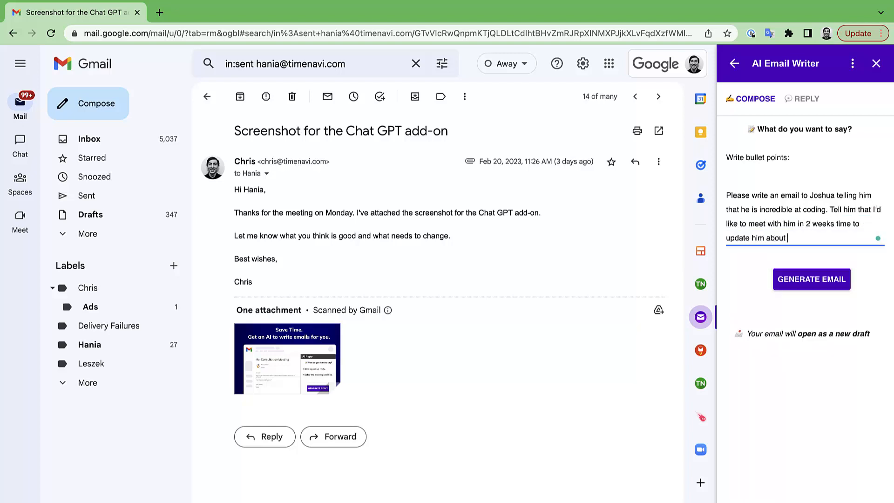
type("the marketing.")
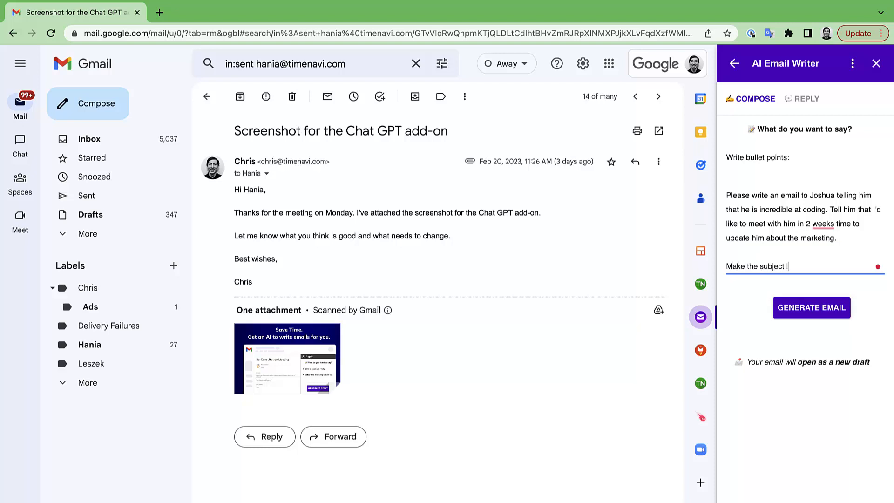
Add subject line 'About Chat GPT add-on' and generate the new email
type("line 'About Chat")
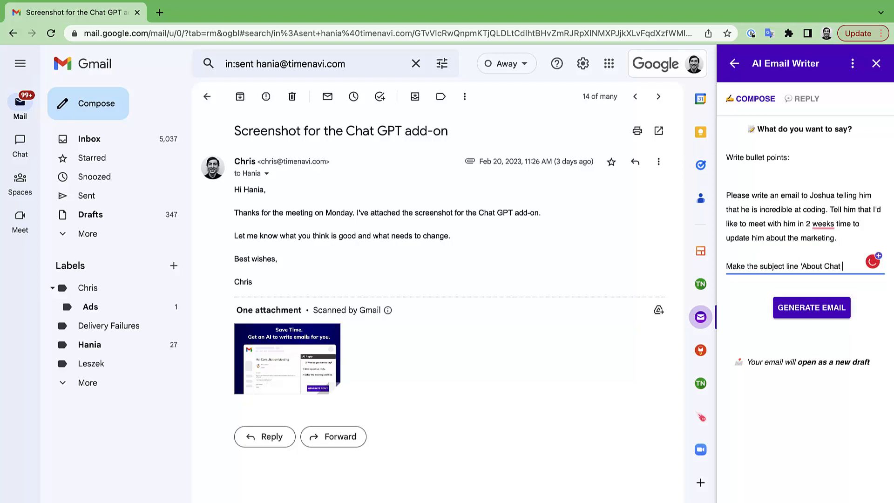
type("GPT add-on'")
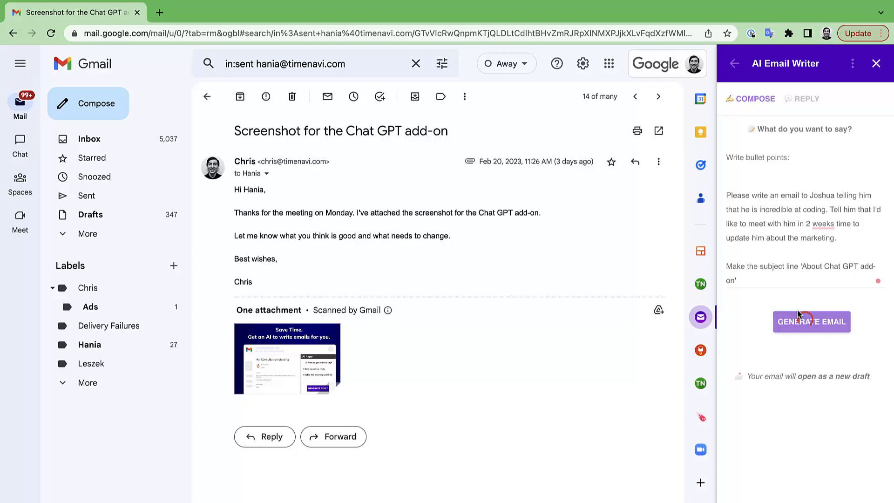
left_click(810, 321)
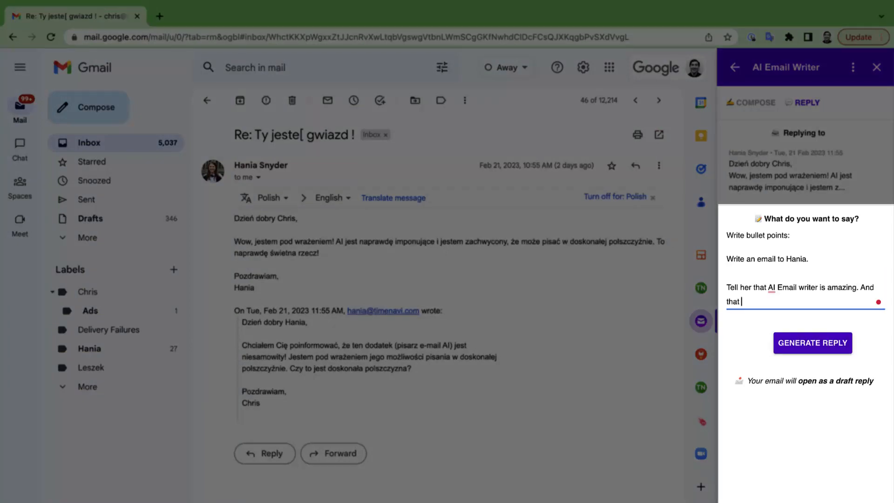
Request an Italian reply saying she has done a great job, then enter the generated draft
type("she has done a great job.")
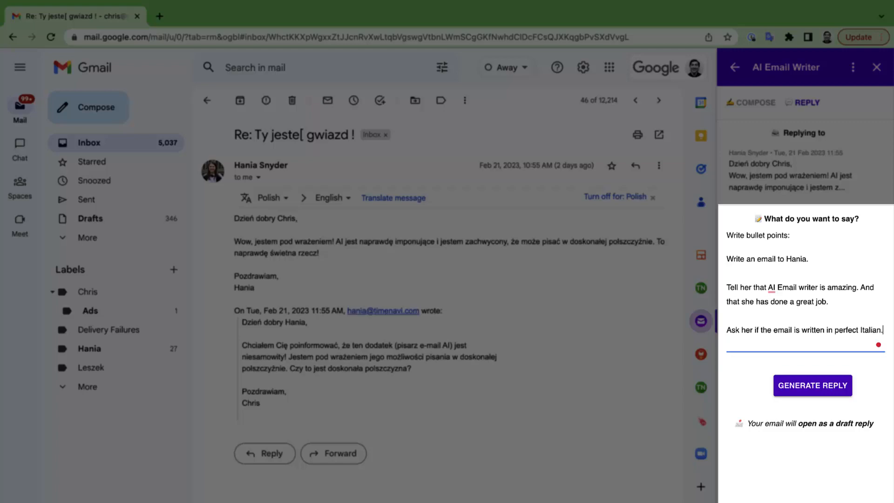
type("Write the email in Italian.")
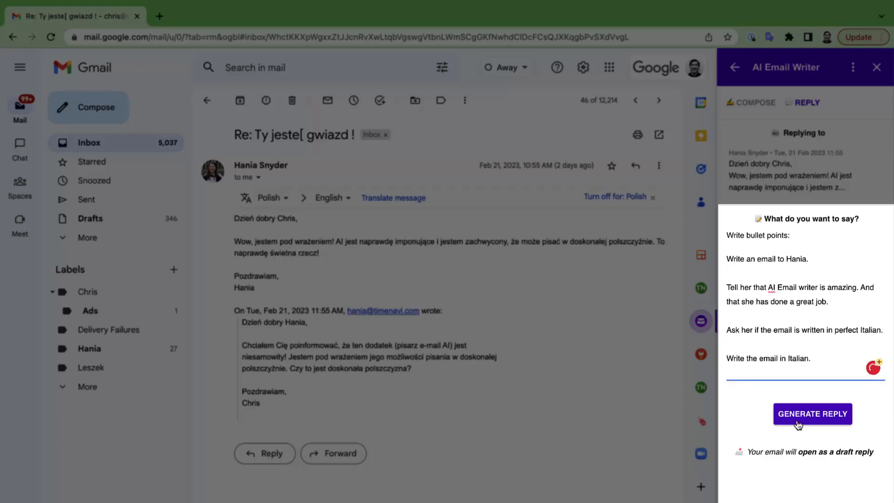
left_click(812, 413)
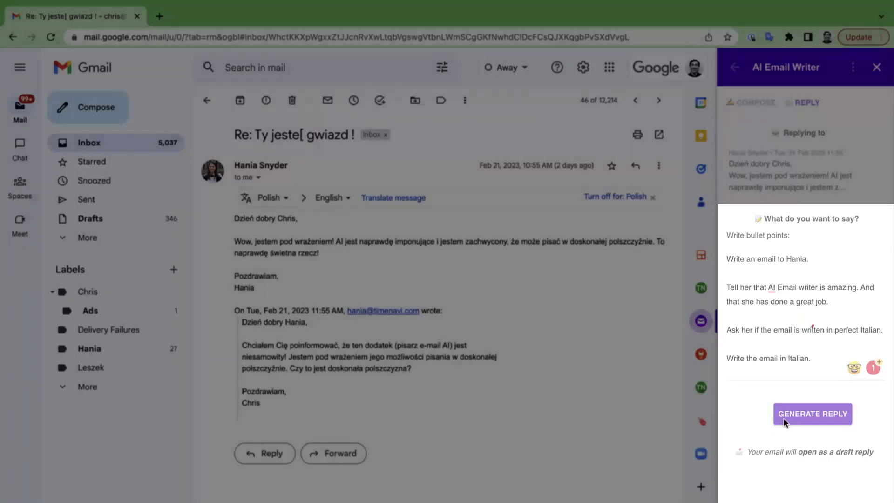
left_click(812, 413)
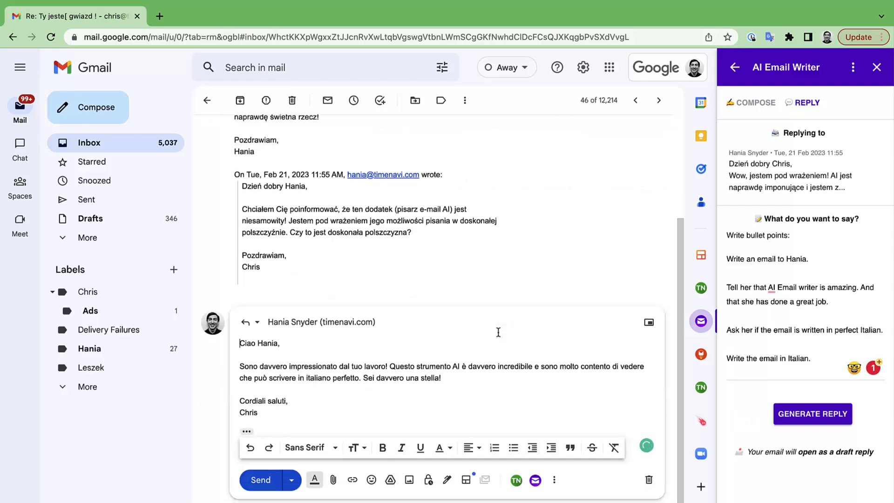